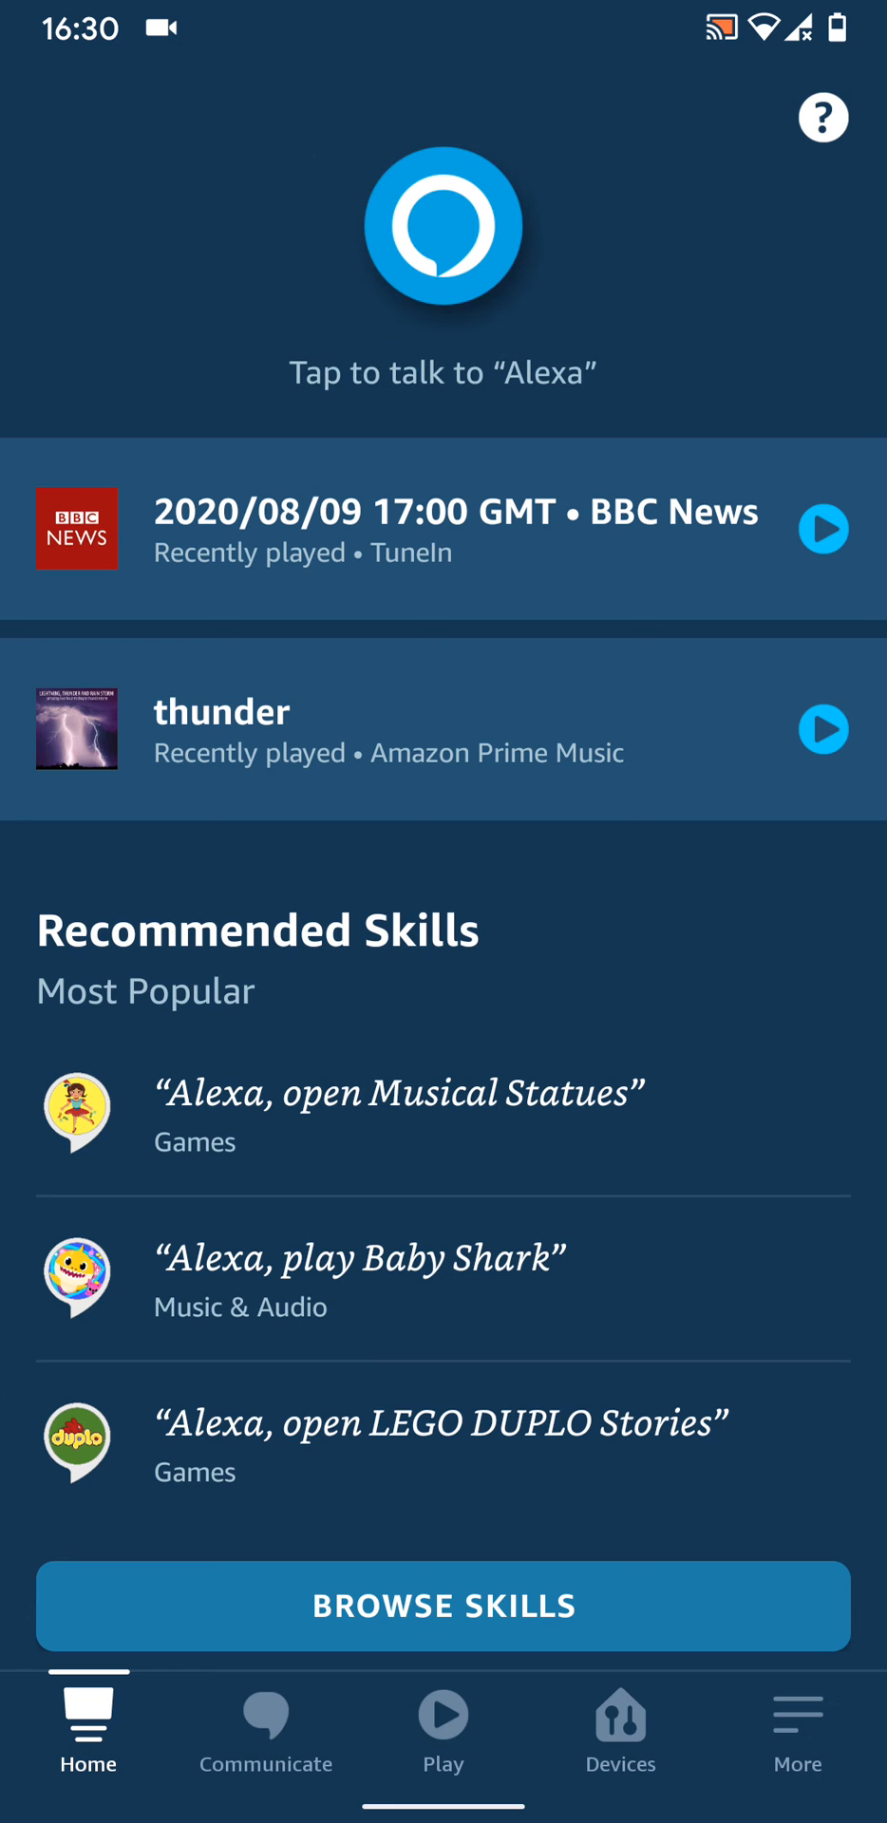
Reach the Alexa app's Settings page through the More section of the bottom bar.
click(795, 1720)
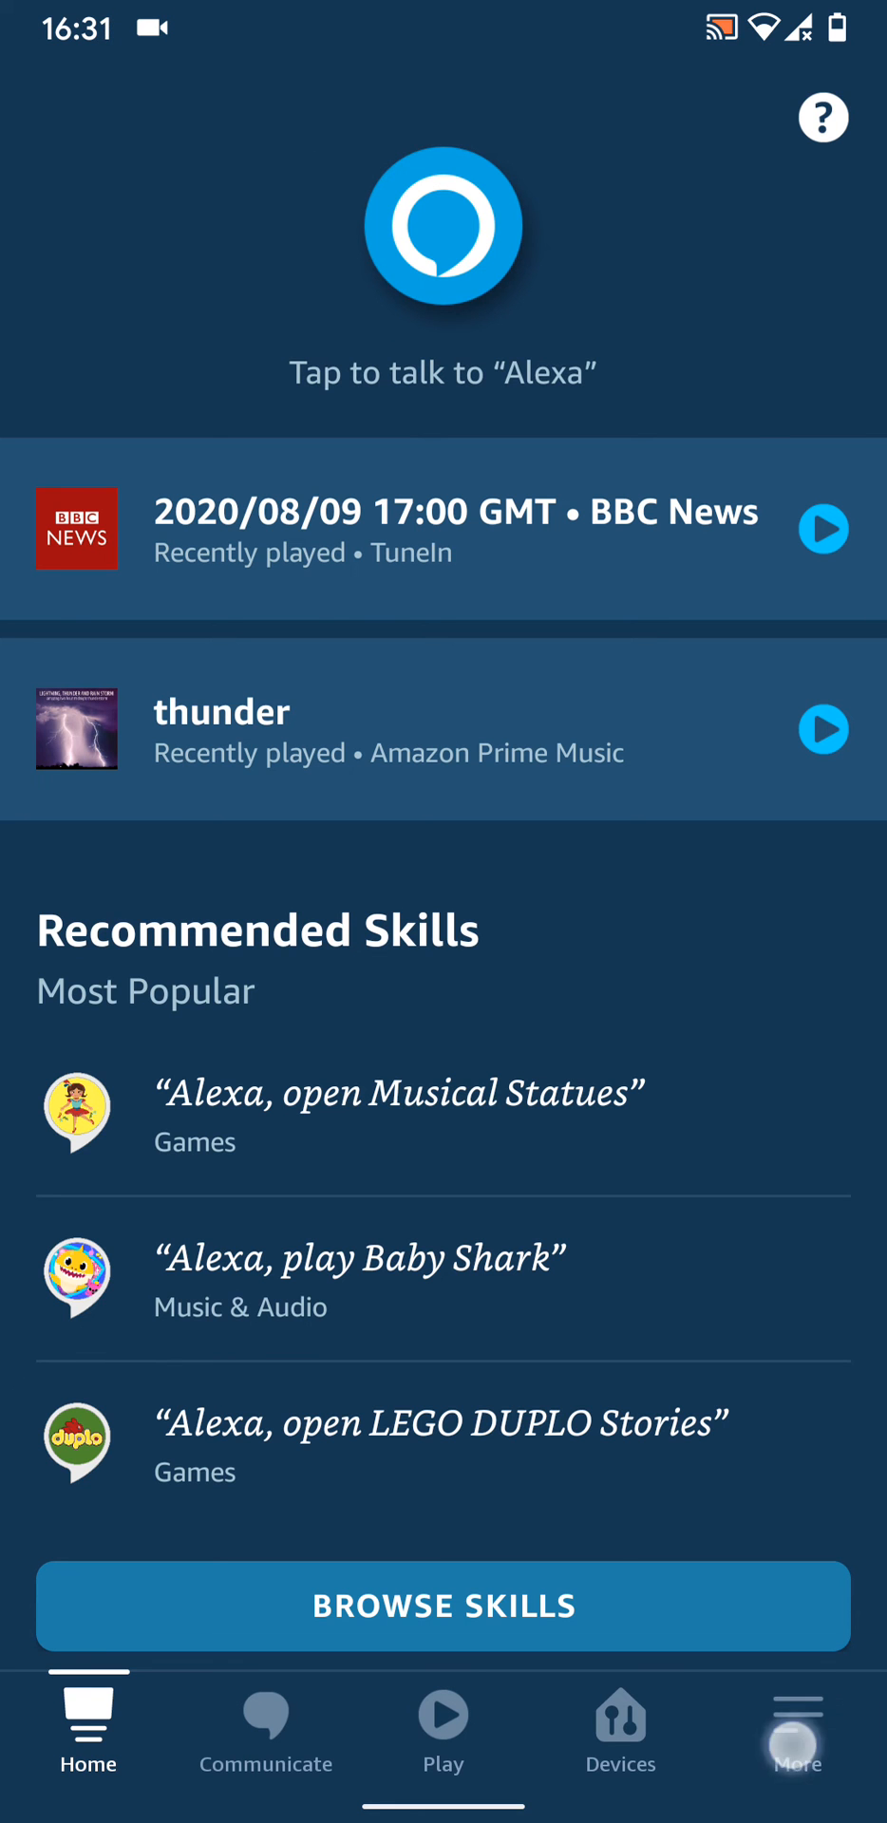
click(795, 1731)
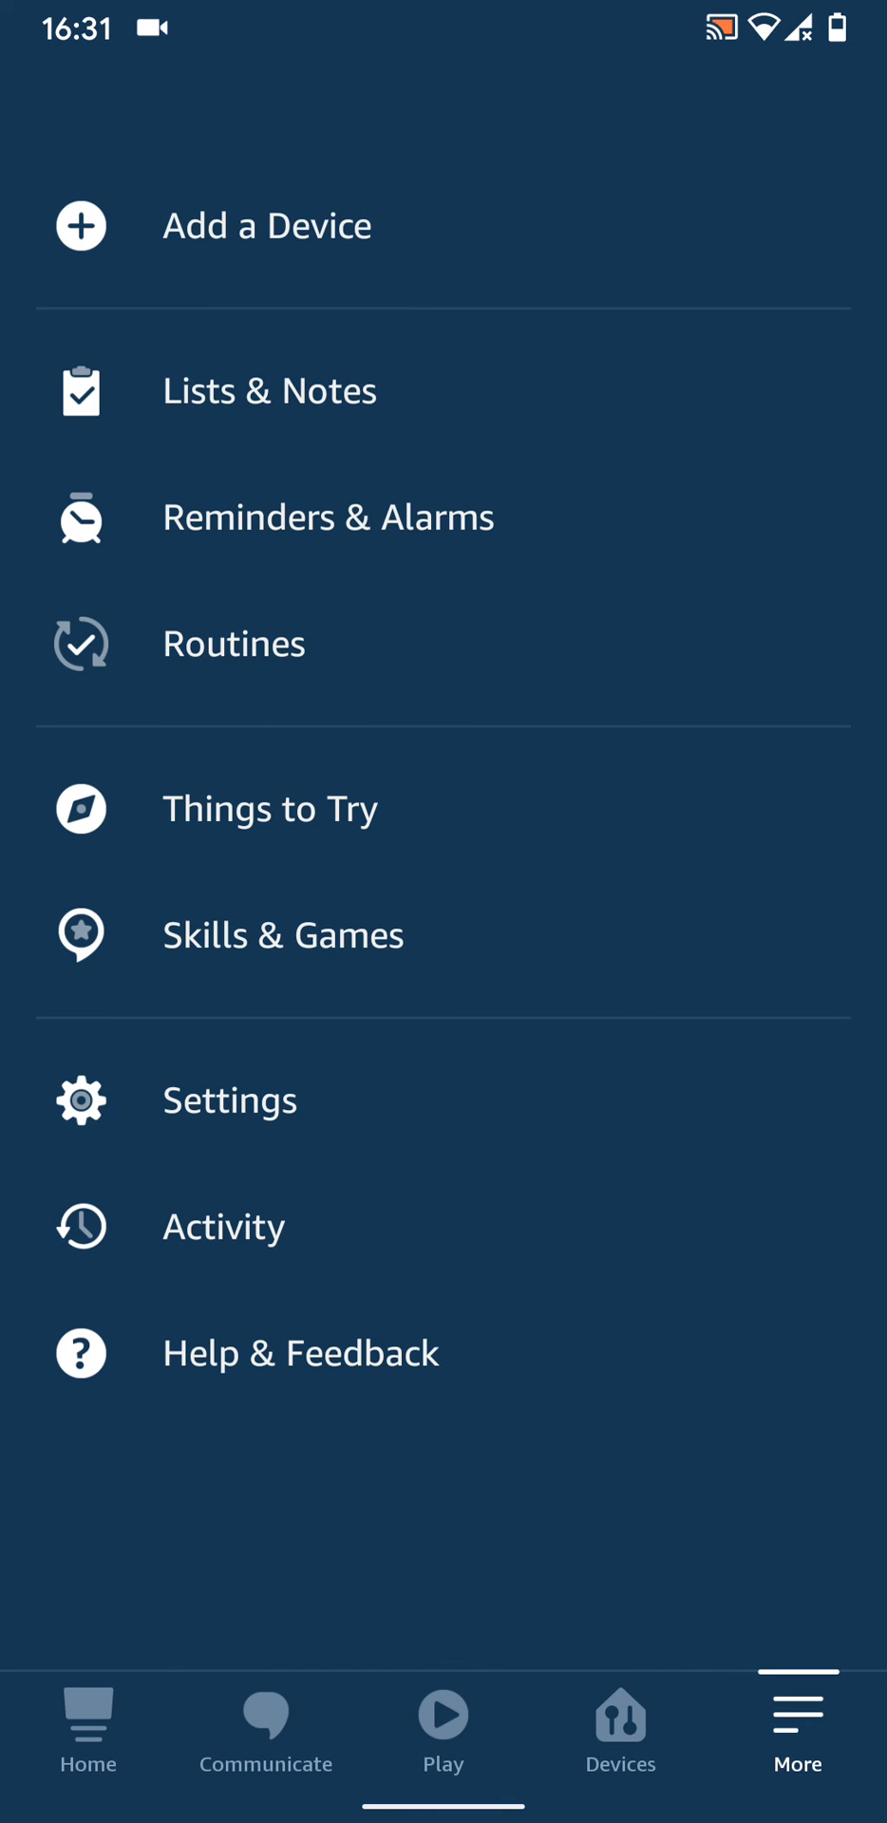
click(229, 1099)
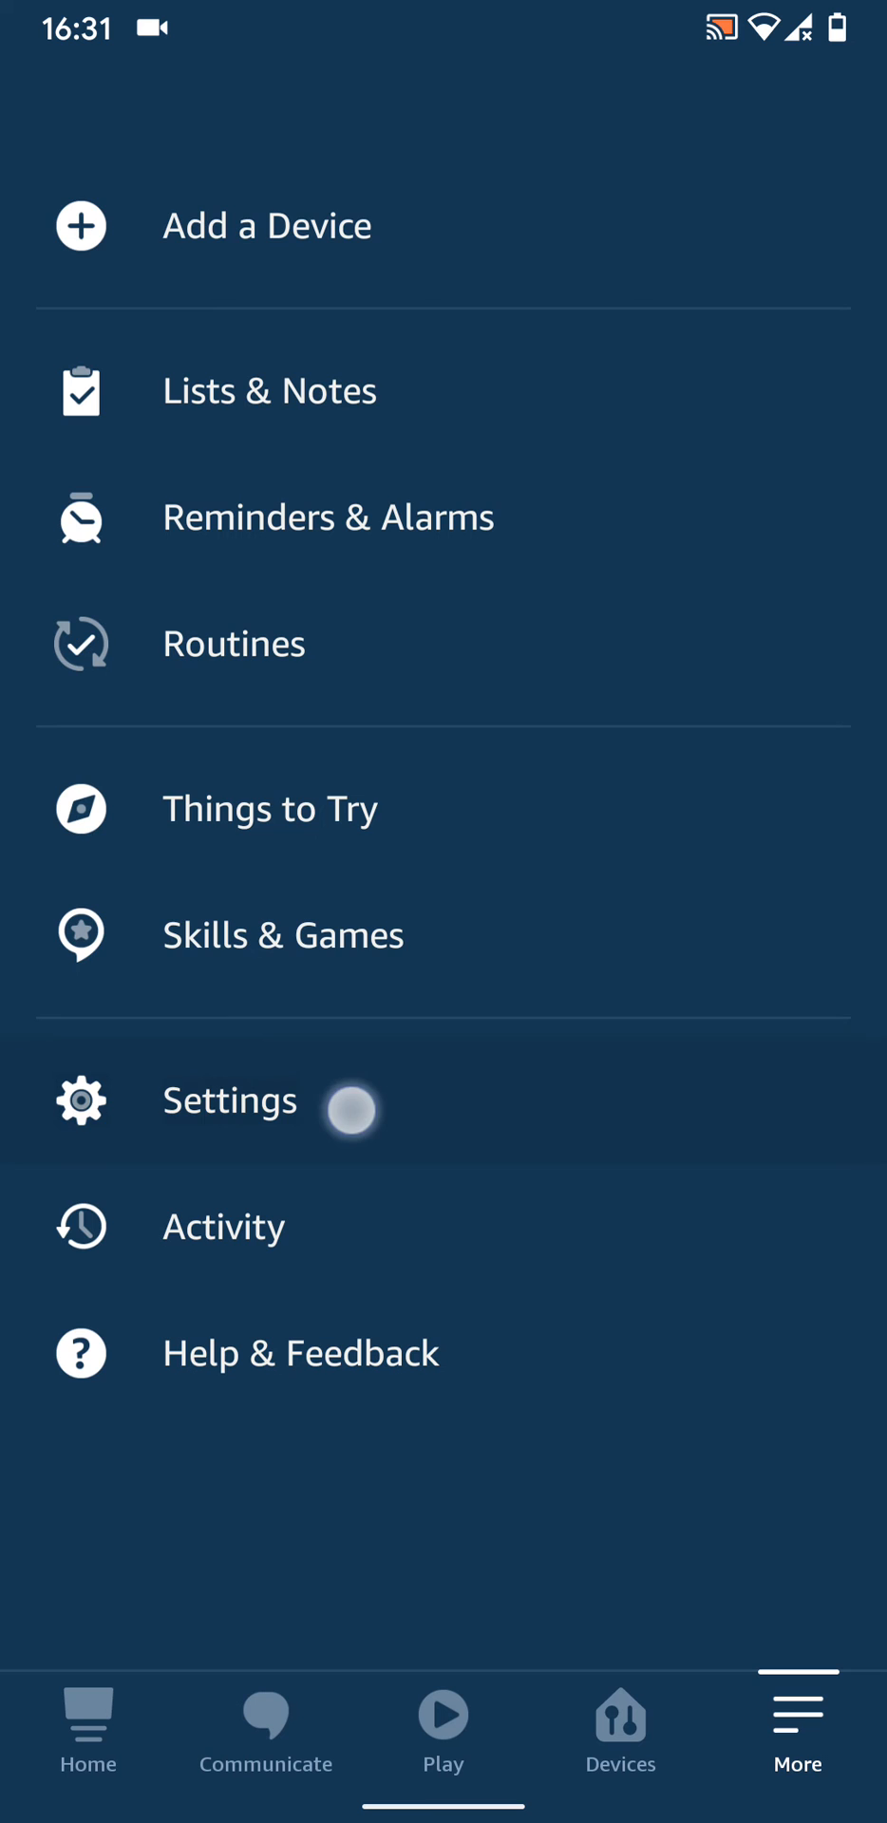
click(230, 1099)
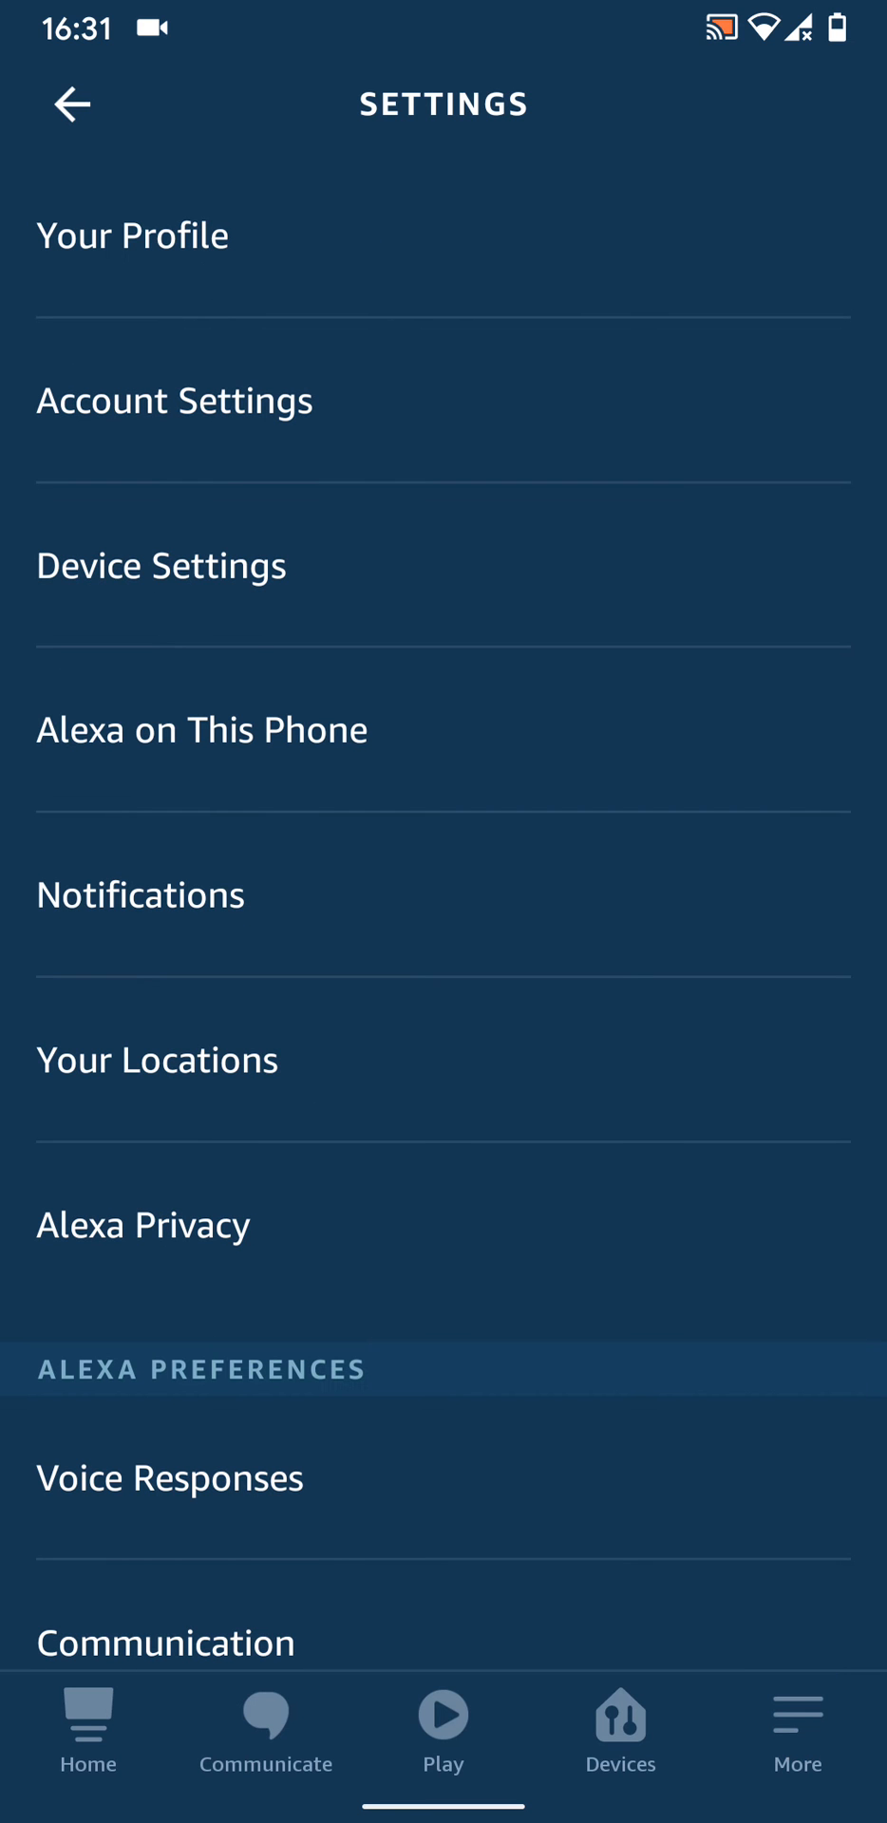
Choose Echo dot from Device Settings' All Devices list to show its settings page.
click(387, 604)
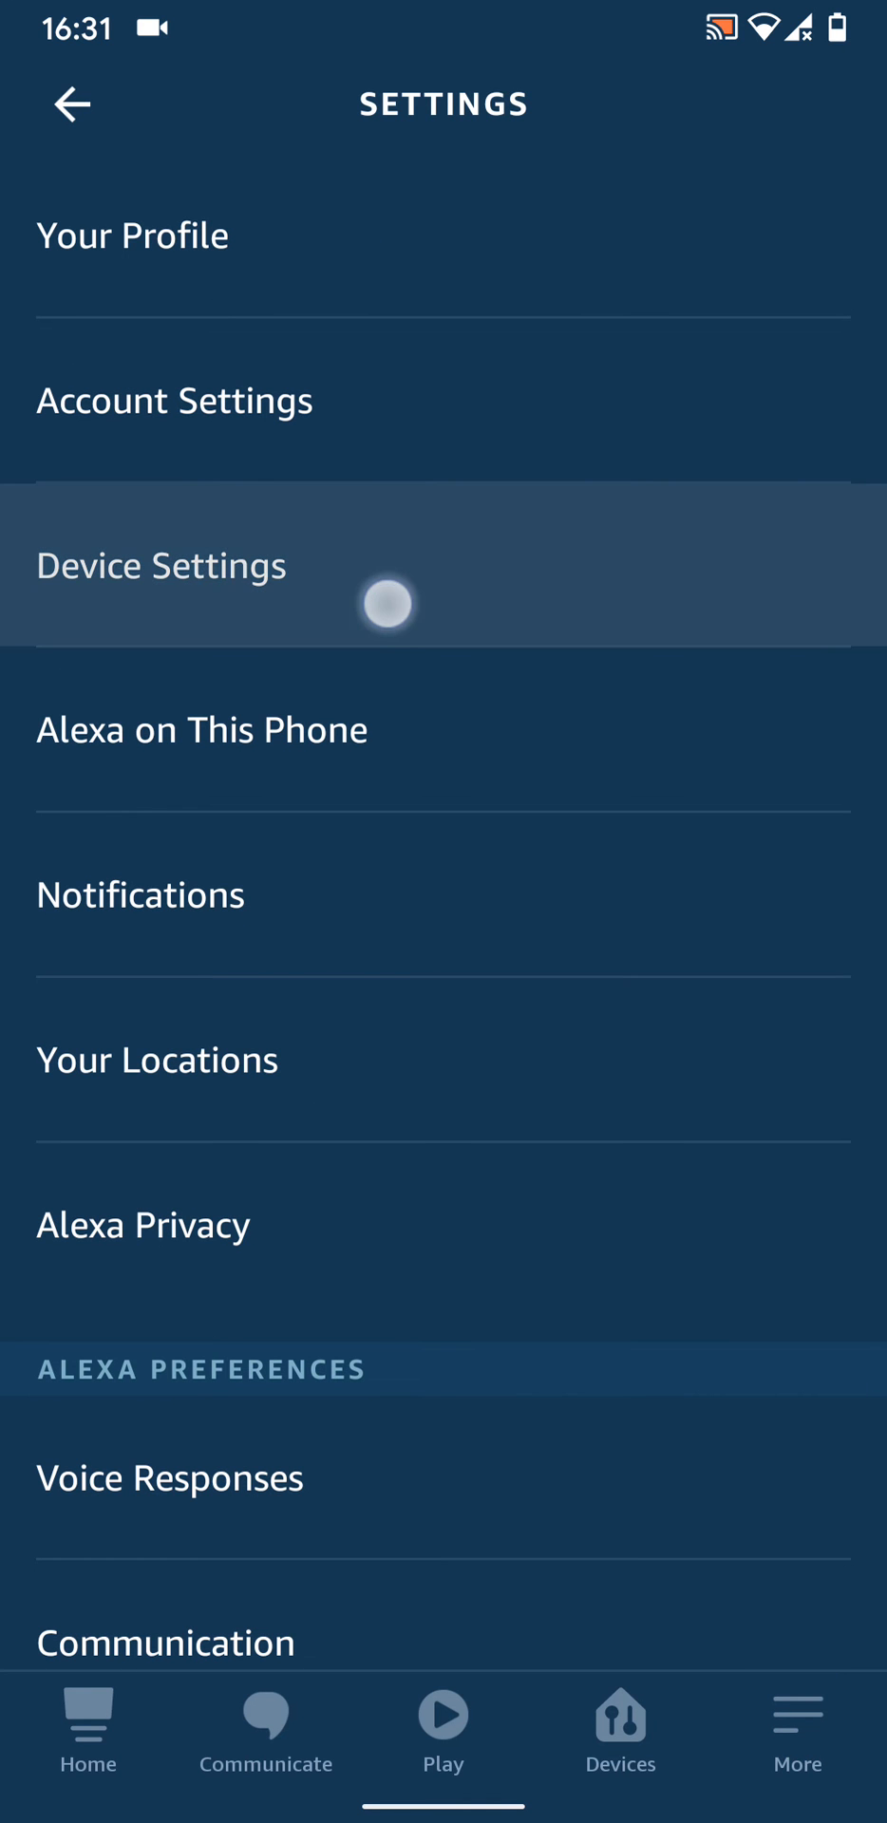
click(159, 566)
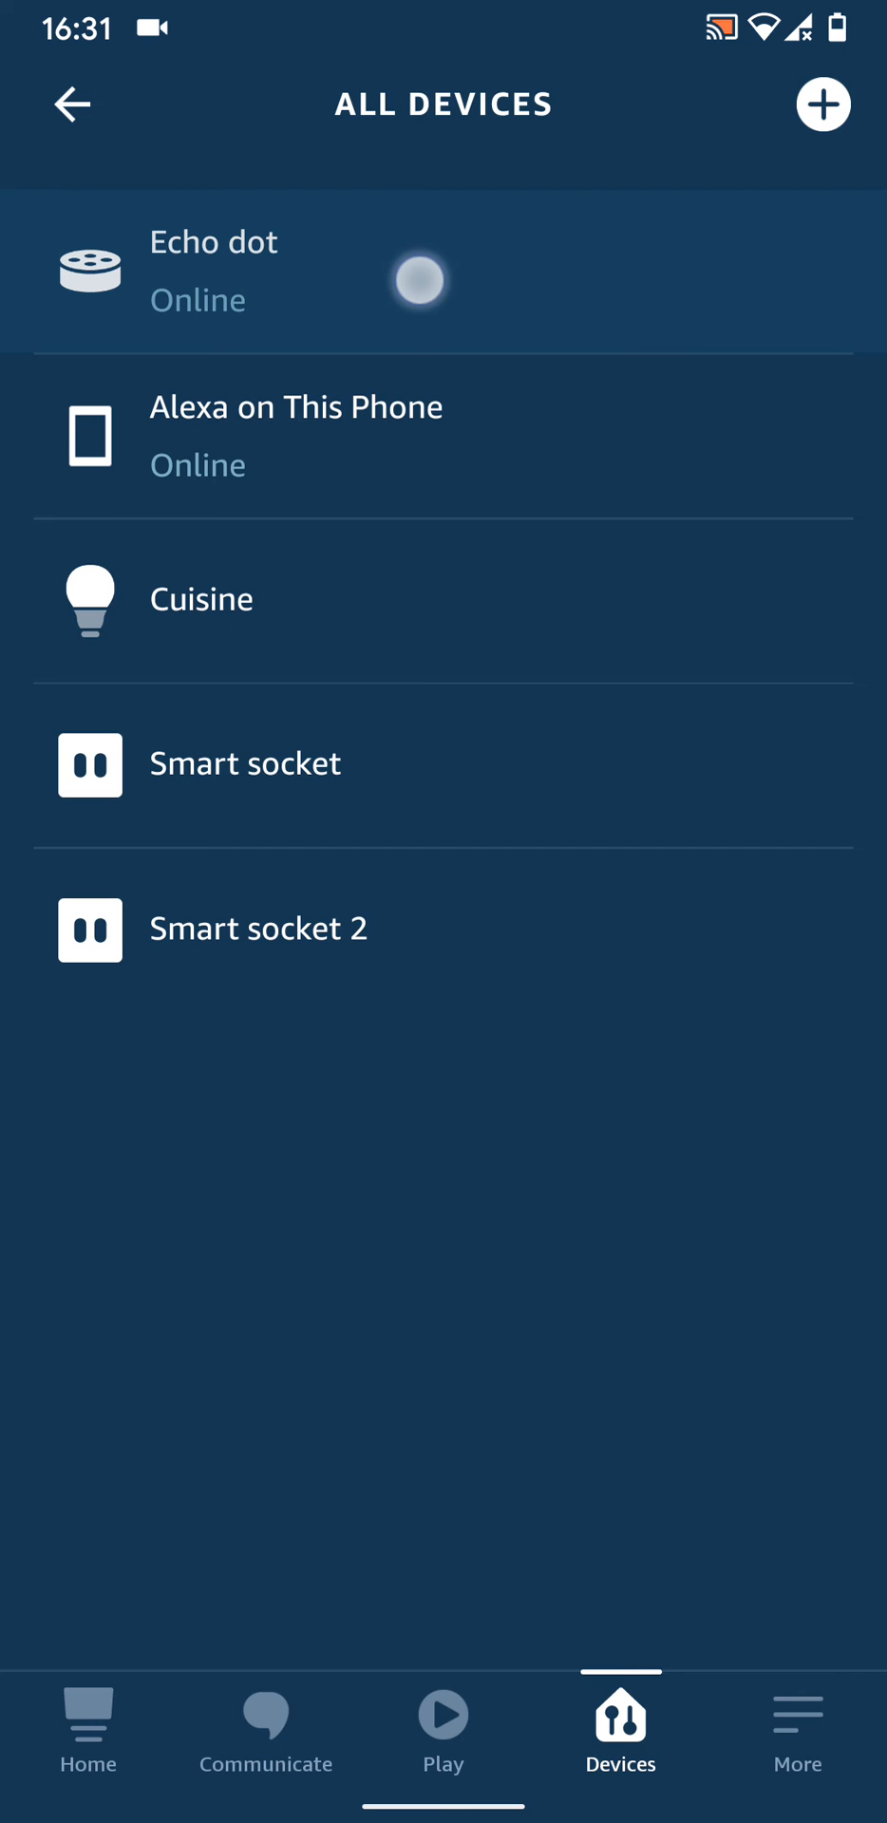
click(215, 270)
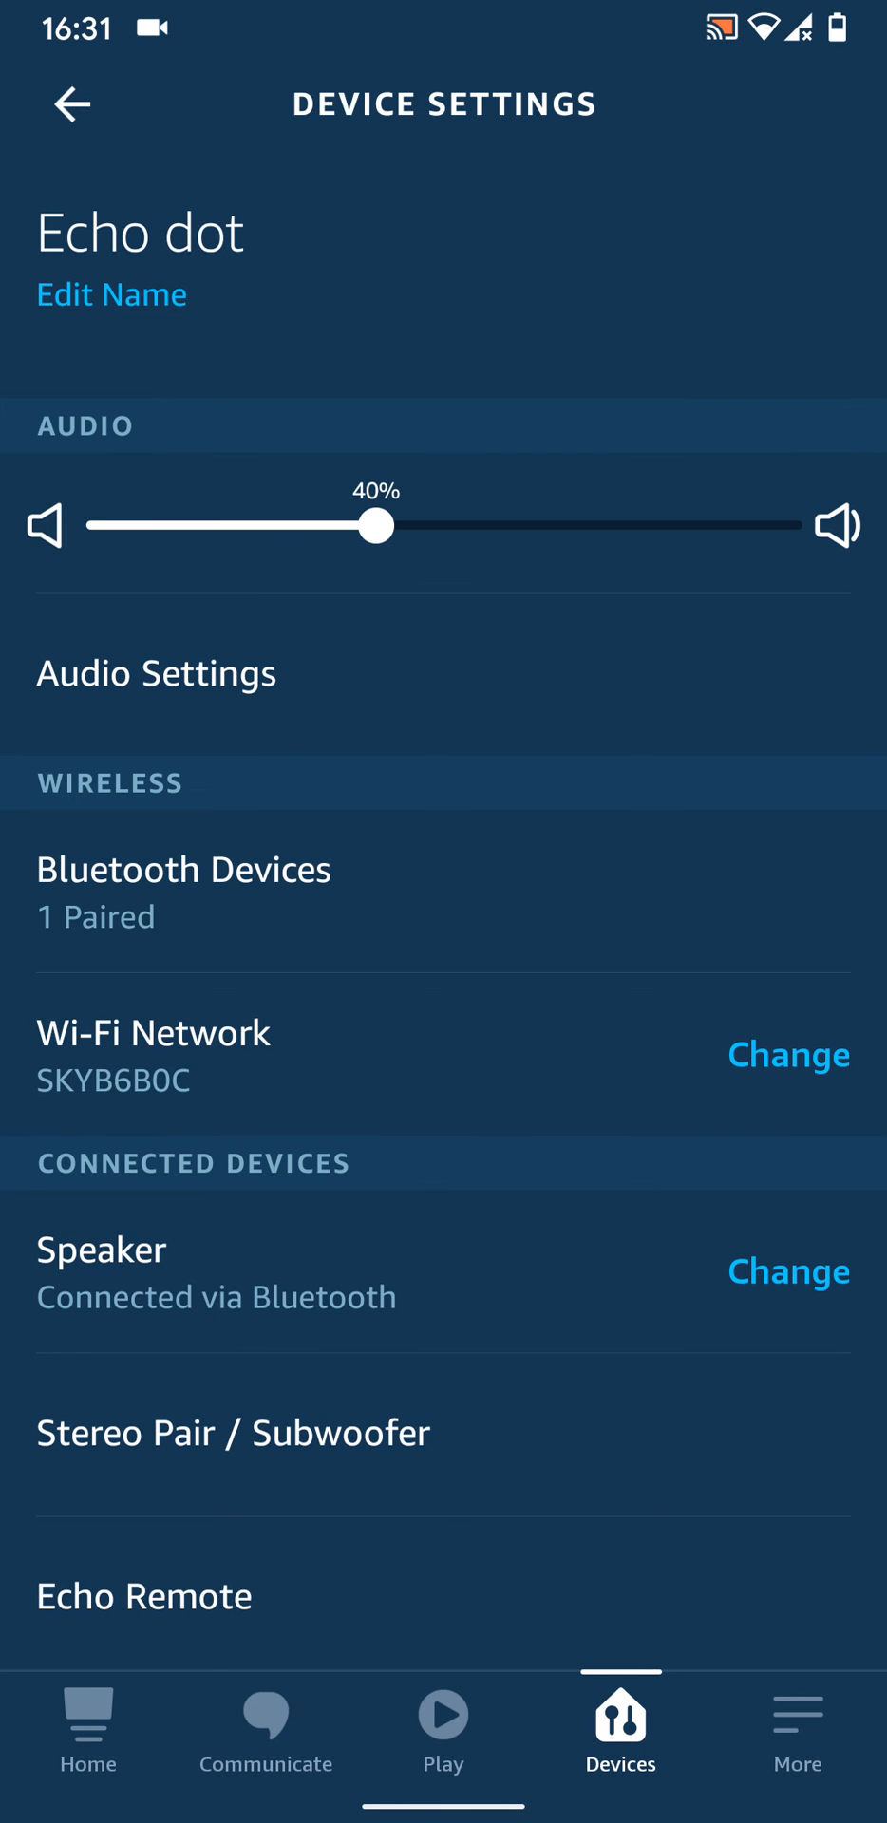
Switch Calling & Messaging off in the Echo dot's Communication settings, disabling Announcements and Drop In.
scroll(down, 3)
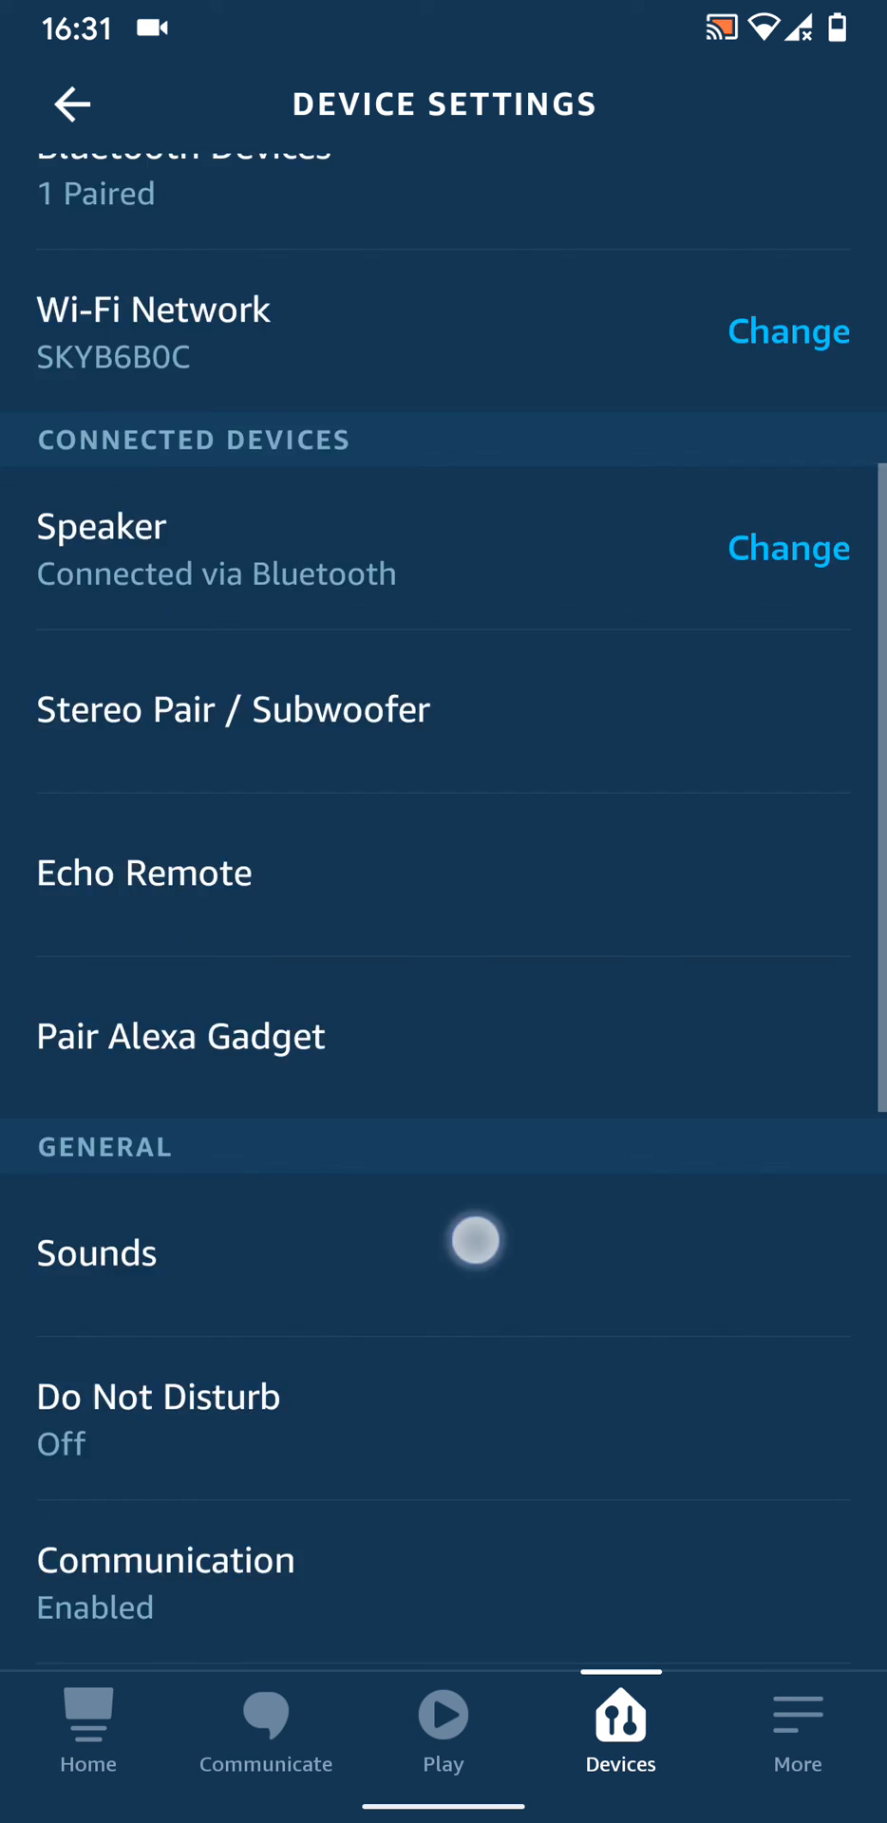
scroll(down, 3)
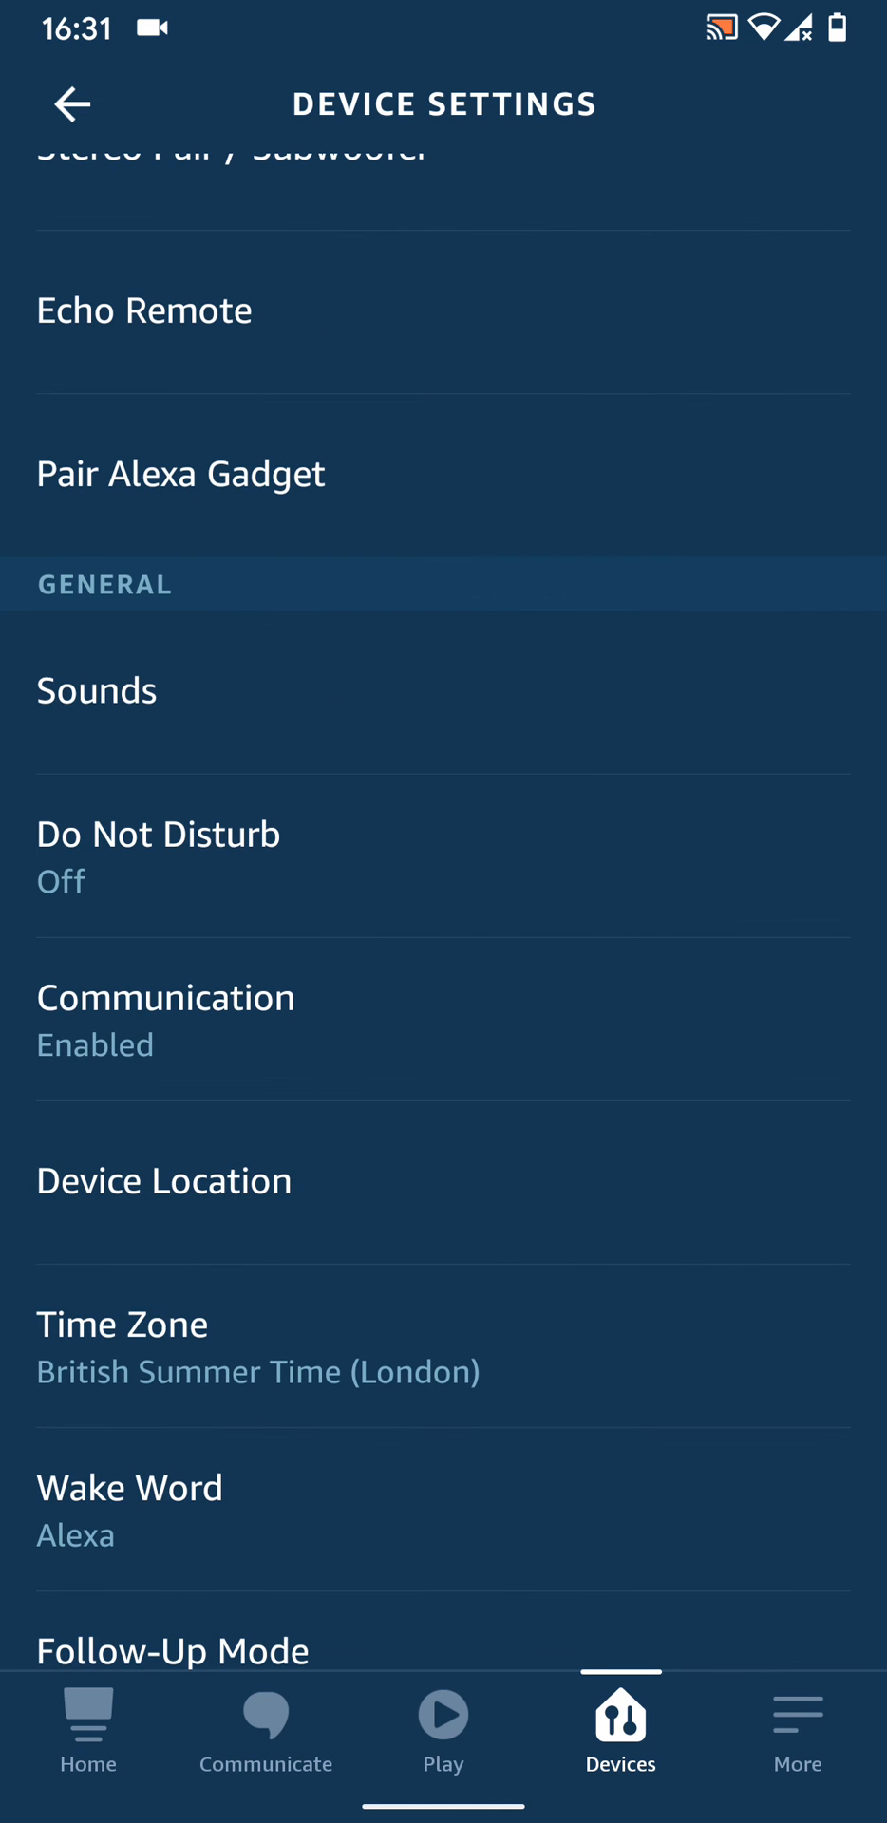
click(167, 997)
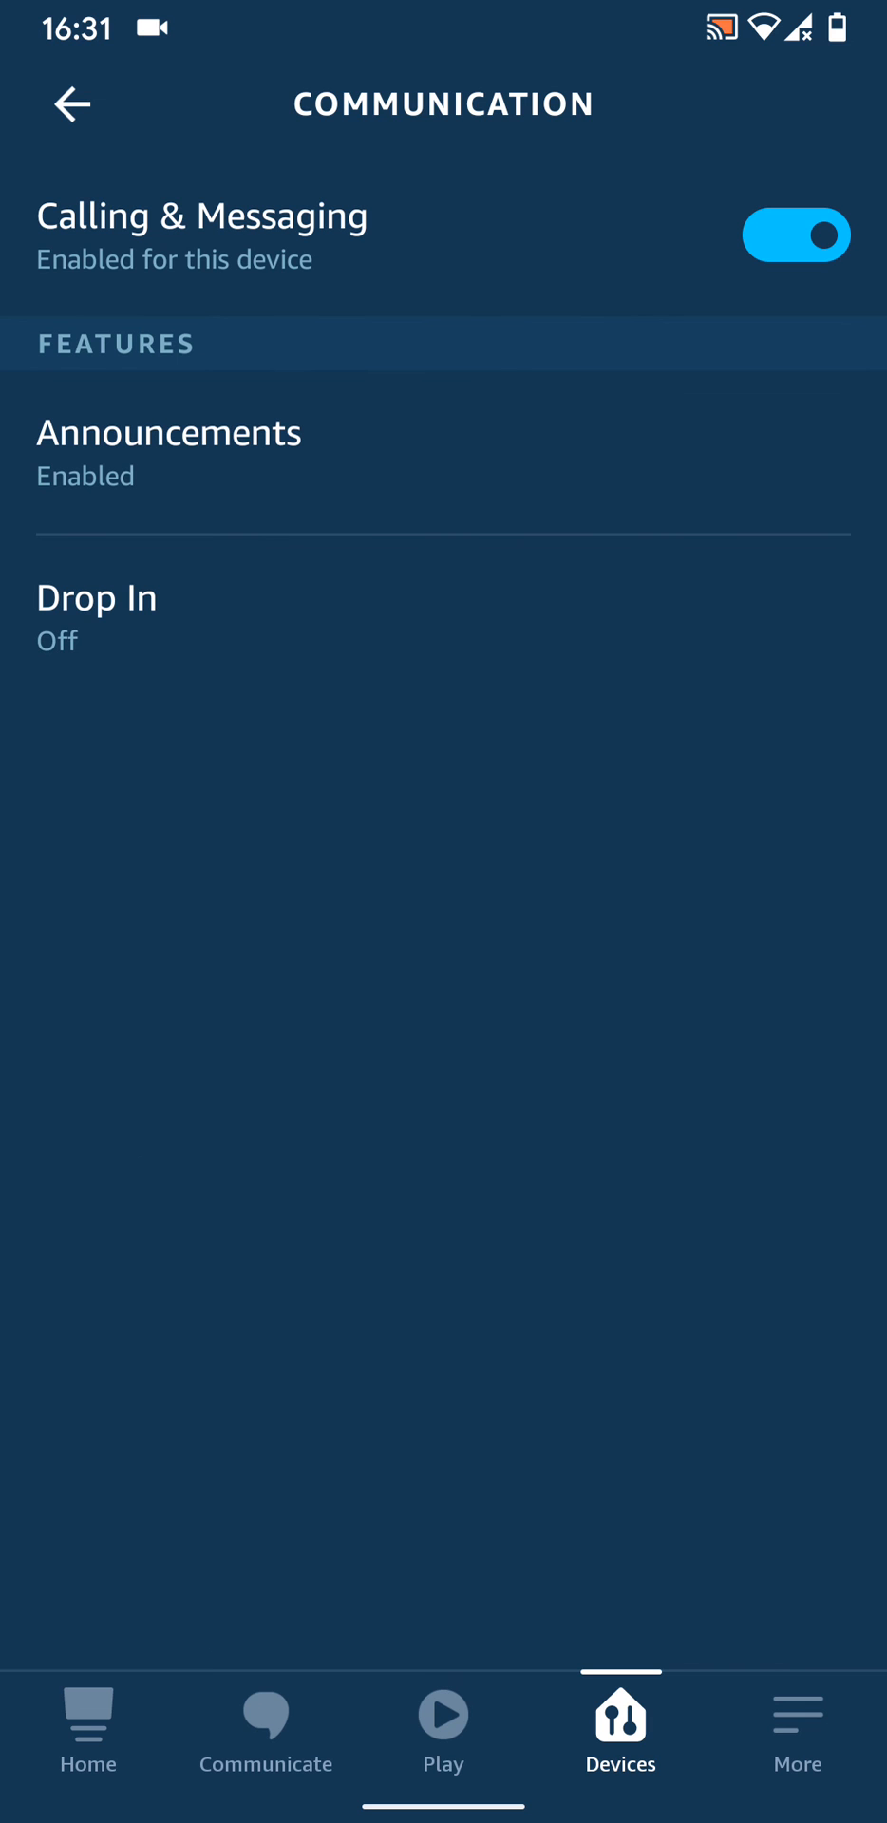
click(796, 236)
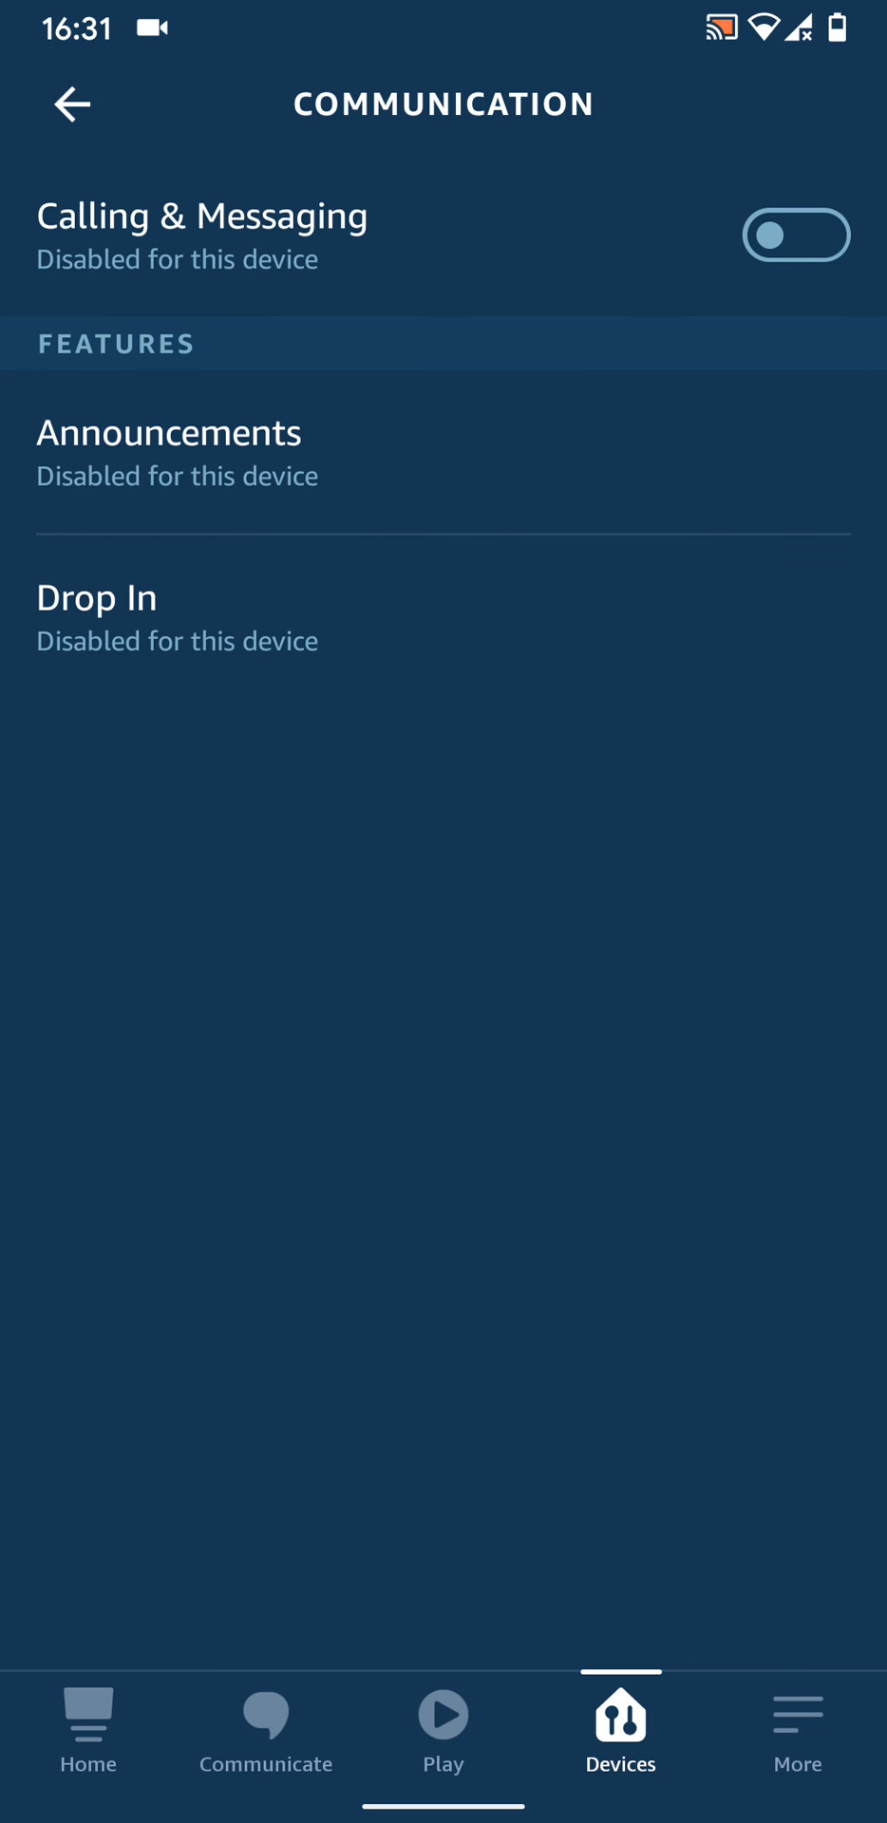